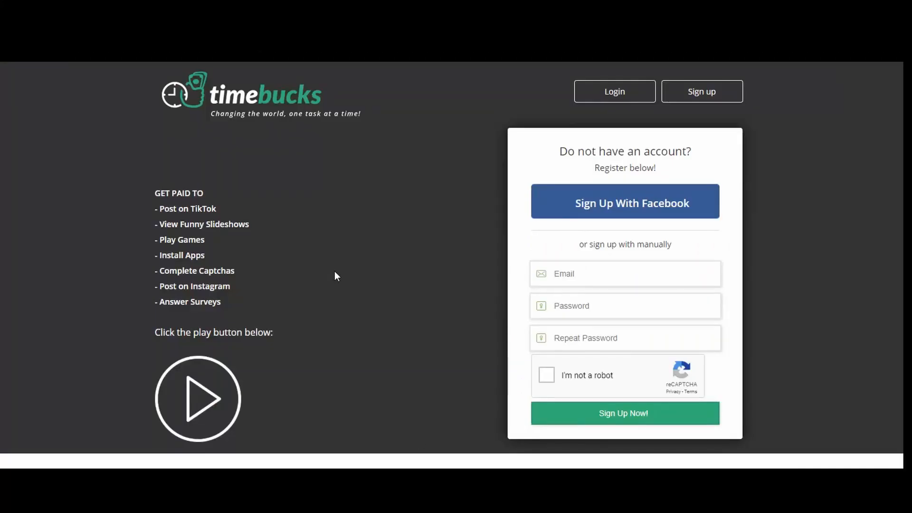
{"action": "mouse_move", "coordinate": [327, 292]}
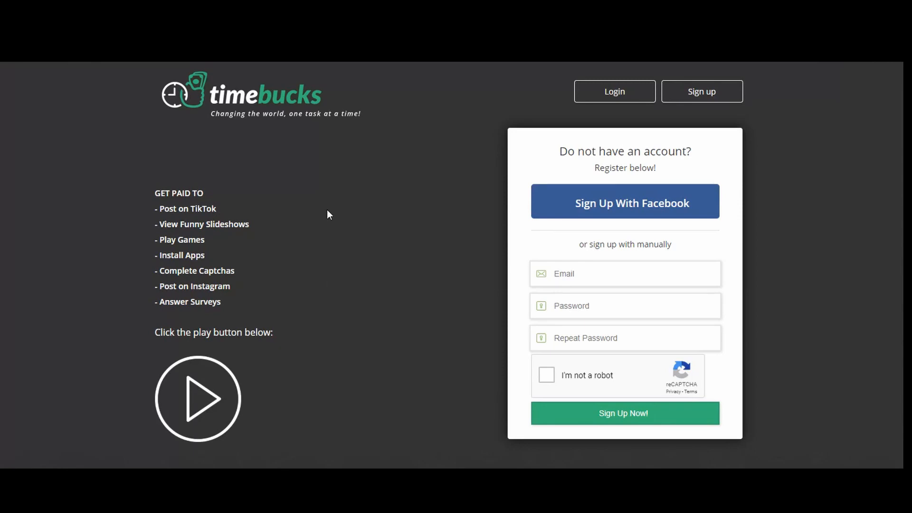
{"action": "mouse_move", "coordinate": [187, 107]}
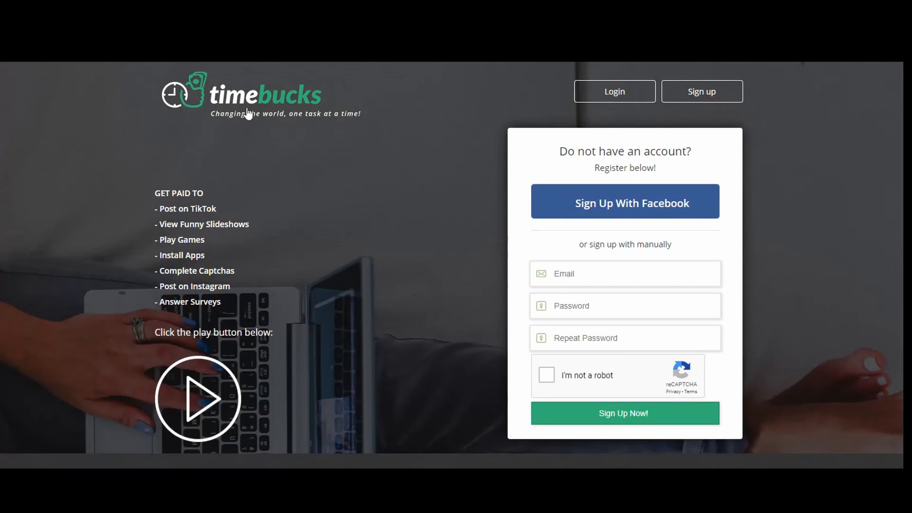
{"action": "mouse_move", "coordinate": [710, 119]}
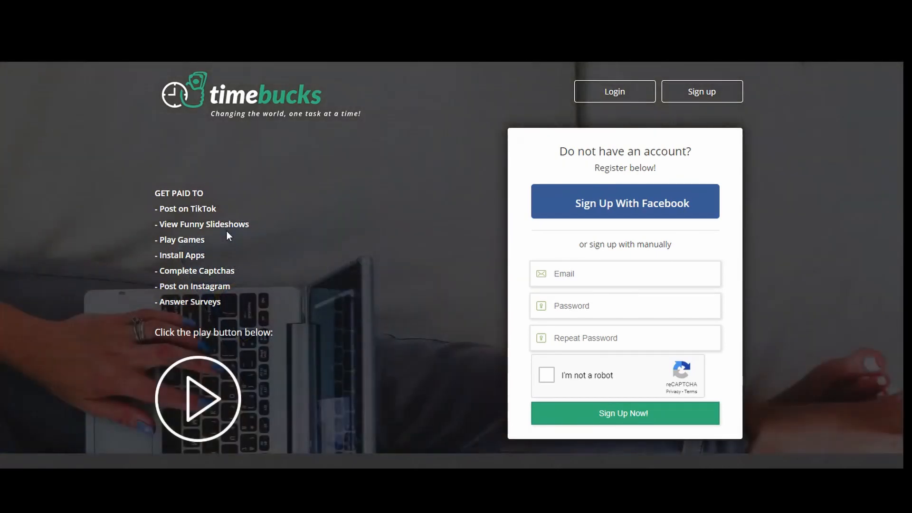
{"action": "mouse_move", "coordinate": [214, 243]}
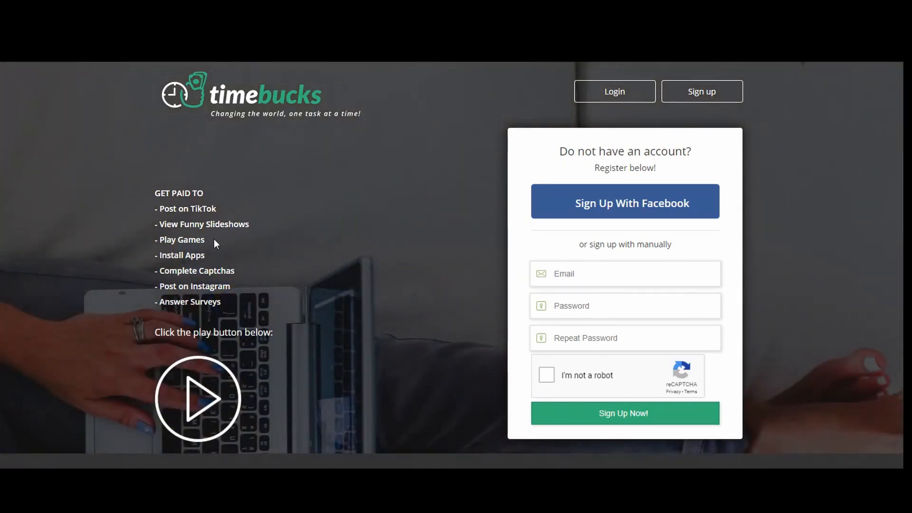
{"action": "mouse_move", "coordinate": [209, 258]}
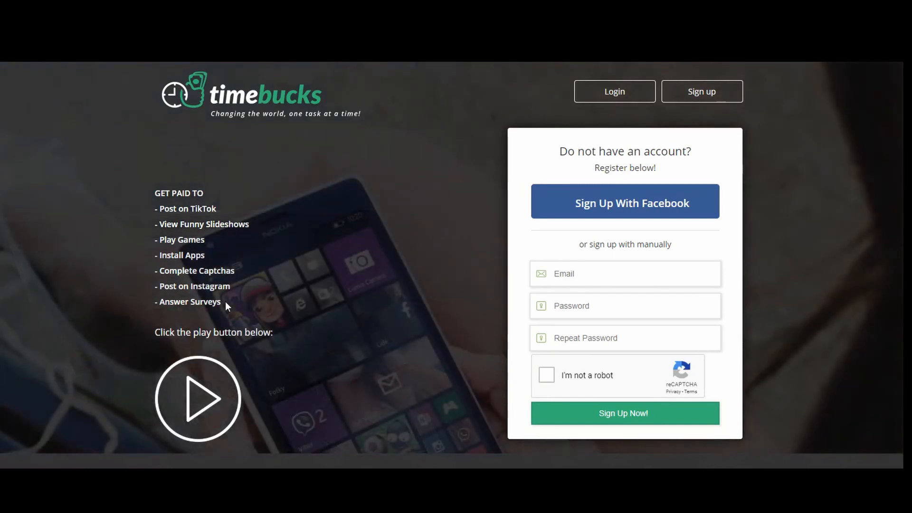
{"action": "mouse_move", "coordinate": [257, 393]}
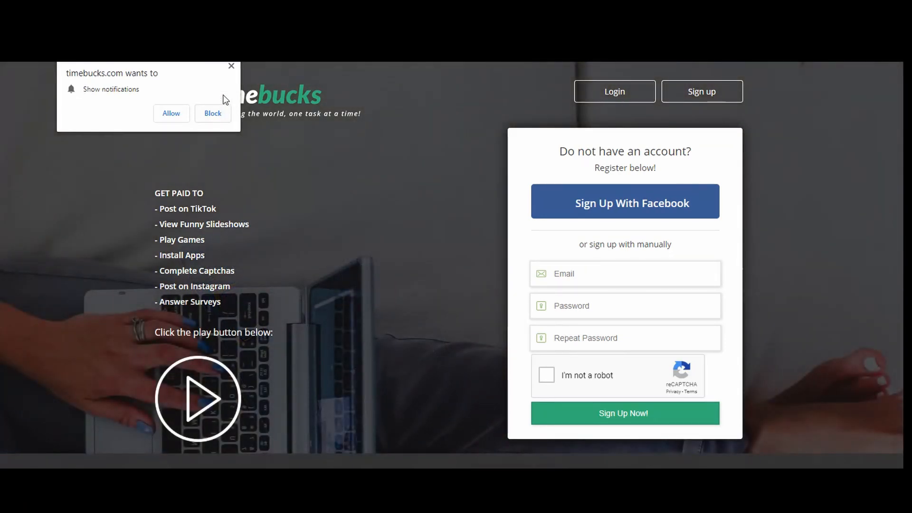
Step: Block the TimeBucks site's notification permission request
{"action": "left_click", "coordinate": [212, 113]}
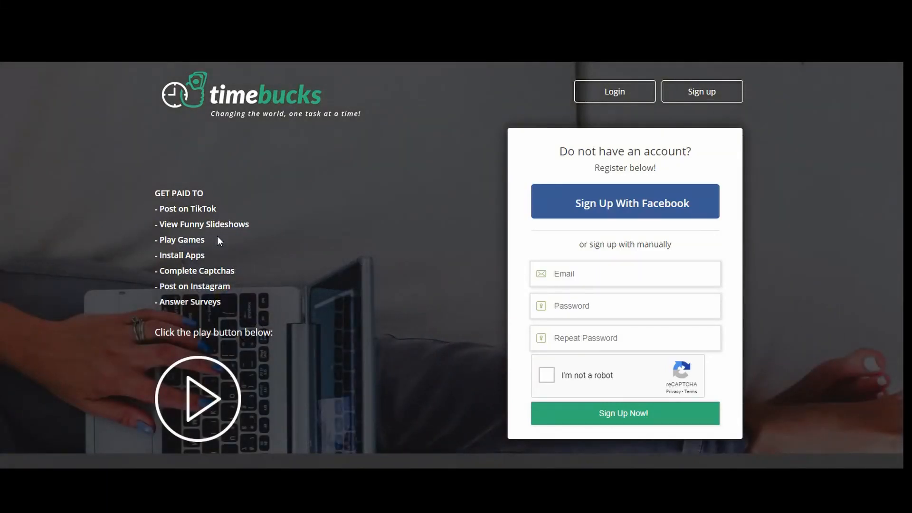
{"action": "mouse_move", "coordinate": [210, 257]}
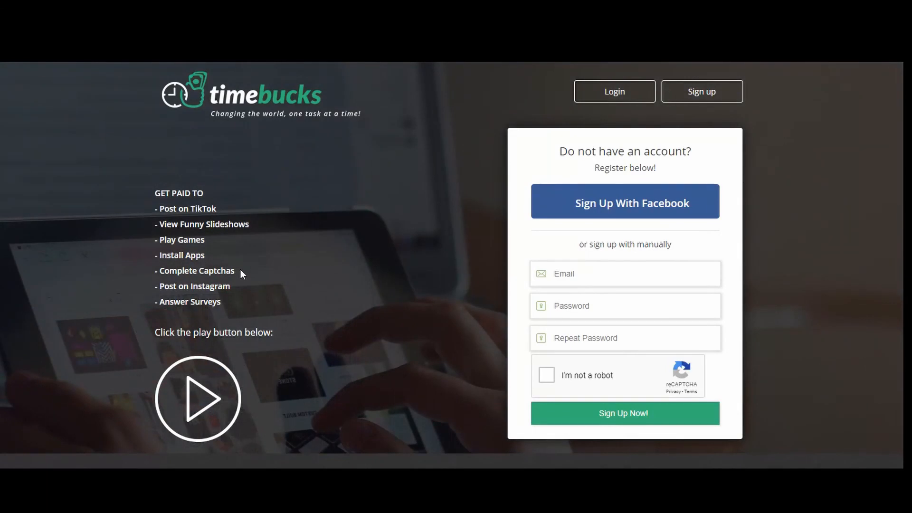
{"action": "mouse_move", "coordinate": [236, 290]}
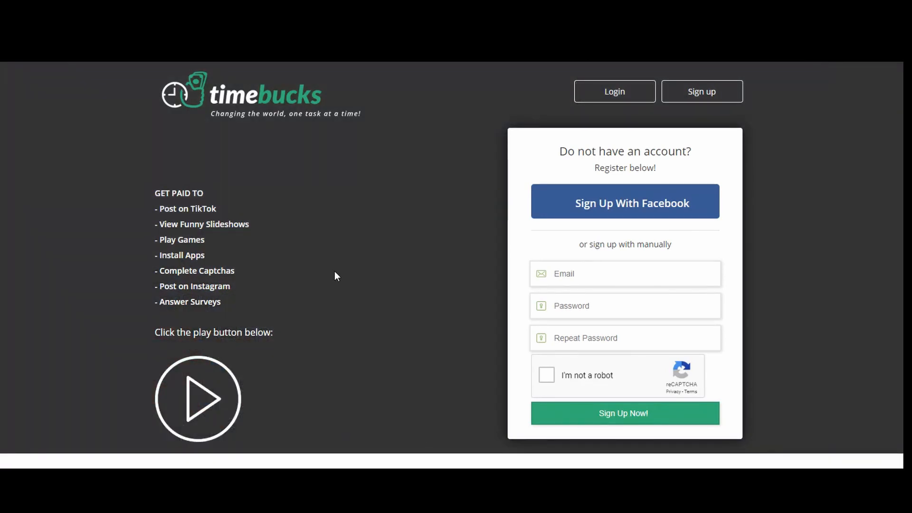
{"action": "mouse_move", "coordinate": [327, 293]}
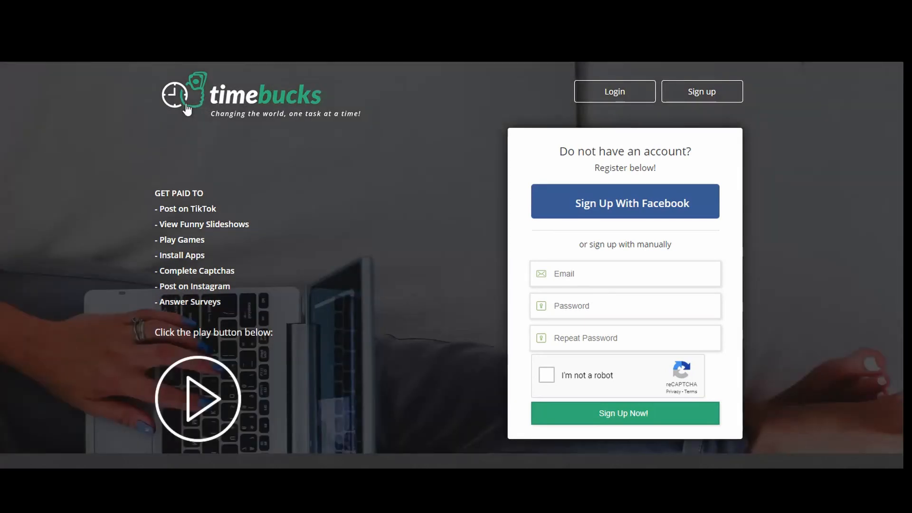
{"action": "mouse_move", "coordinate": [552, 107]}
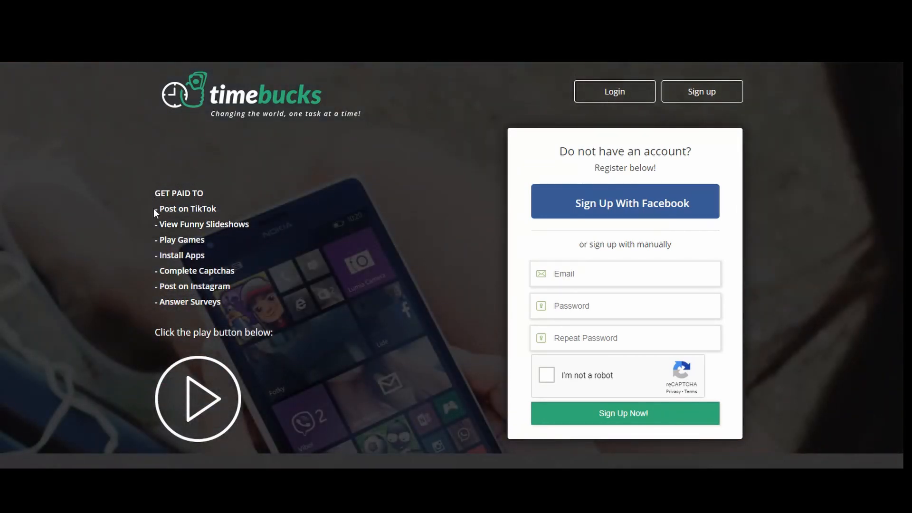
{"action": "mouse_move", "coordinate": [204, 208]}
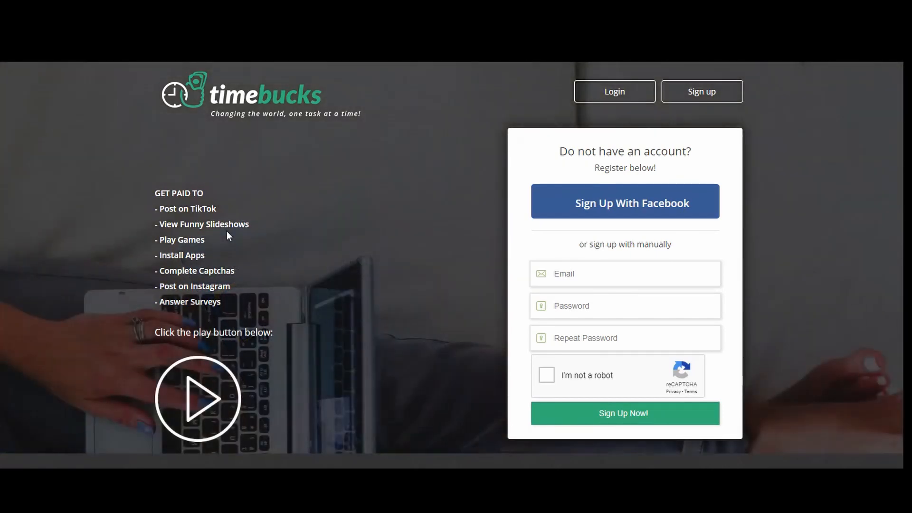
{"action": "mouse_move", "coordinate": [216, 244]}
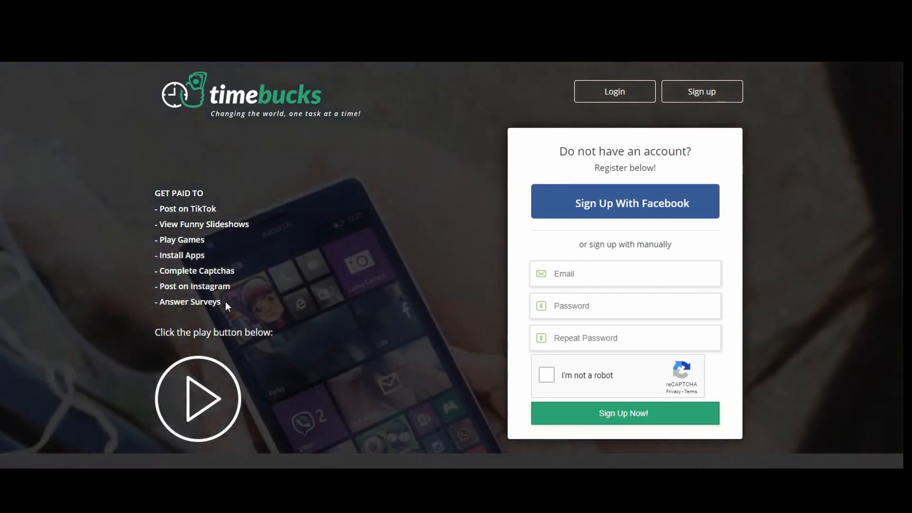
{"action": "mouse_move", "coordinate": [258, 394]}
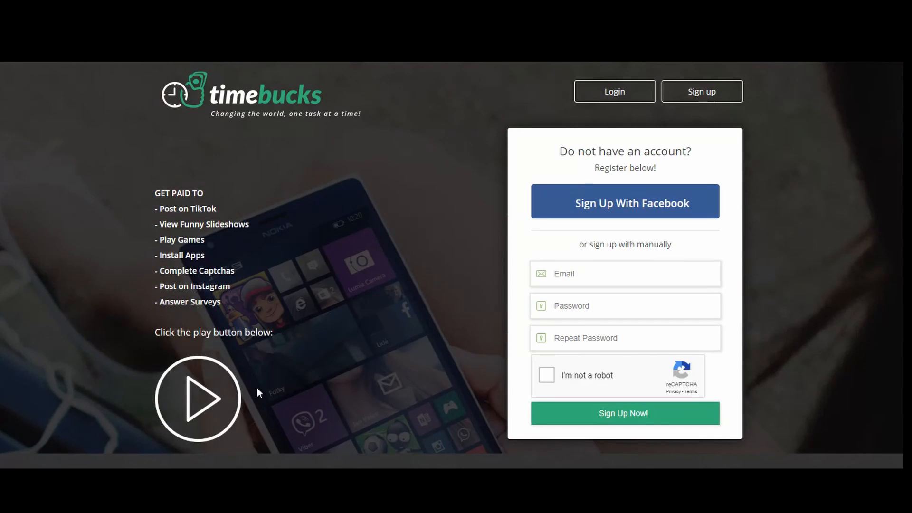
{"action": "mouse_move", "coordinate": [269, 360]}
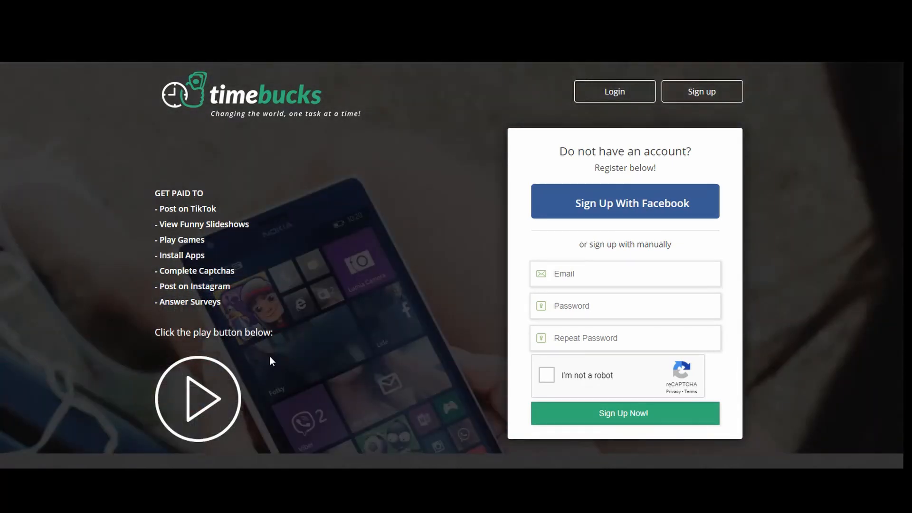
{"action": "mouse_move", "coordinate": [257, 392]}
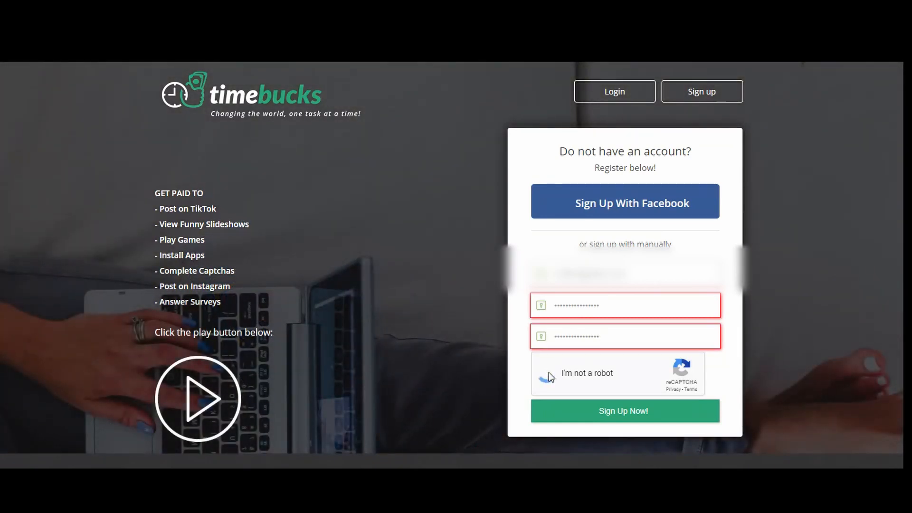
Step: Tick the reCAPTCHA 'I'm not a robot' box on the registration form
{"action": "left_click", "coordinate": [624, 410]}
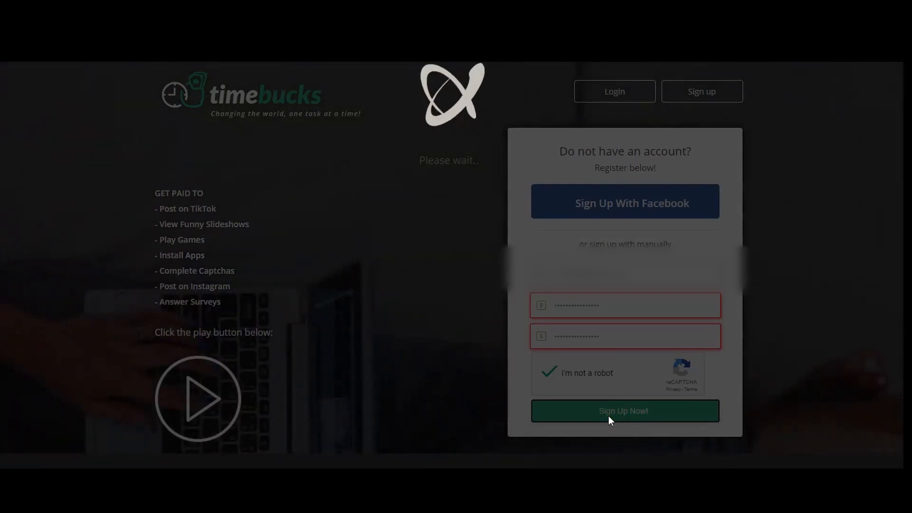
Step: Submit the registration with Sign Up Now and accept the Terms of Service
{"action": "left_click", "coordinate": [624, 411]}
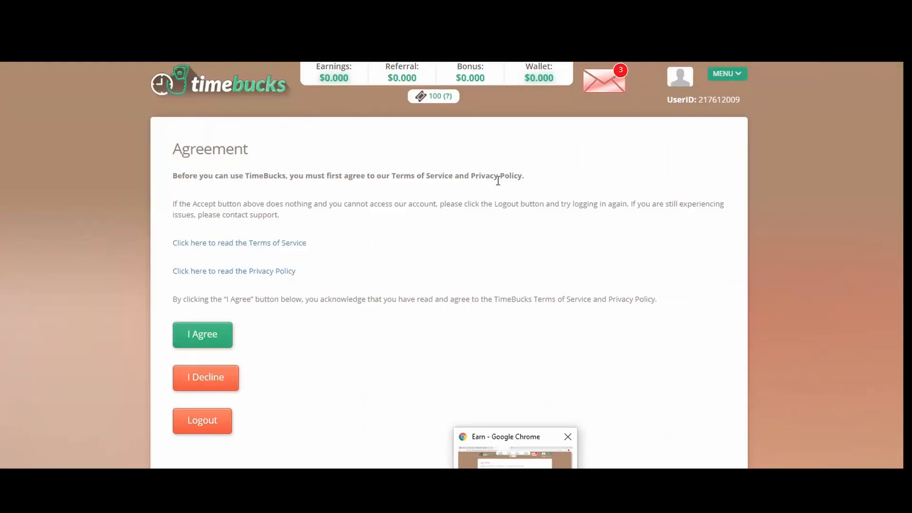
{"action": "mouse_move", "coordinate": [391, 251]}
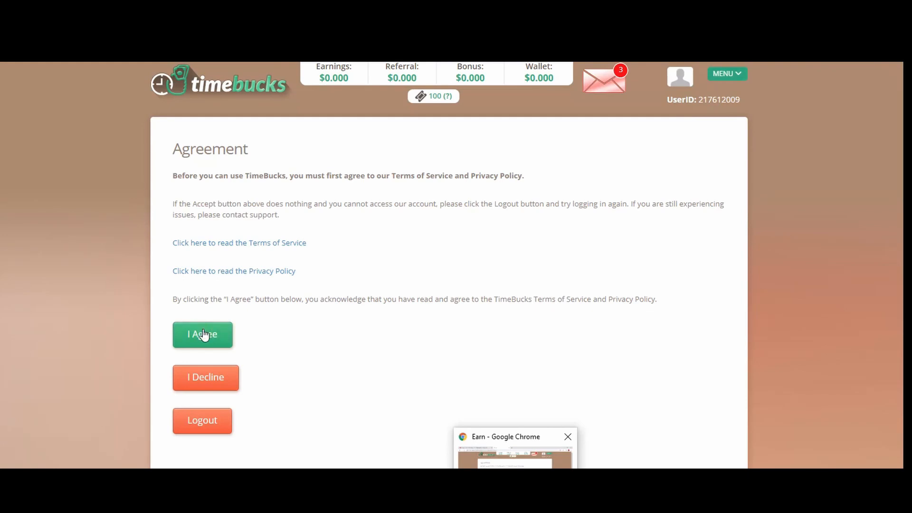
{"action": "left_click", "coordinate": [202, 334]}
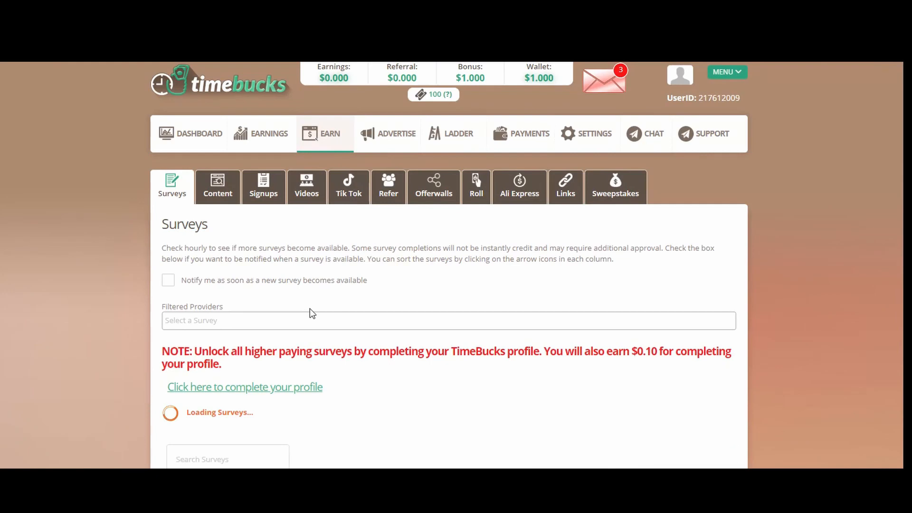
Step: Scroll the Surveys list and follow the 'complete your profile' link
{"action": "scroll", "scroll_direction": "down", "scroll_amount": 3}
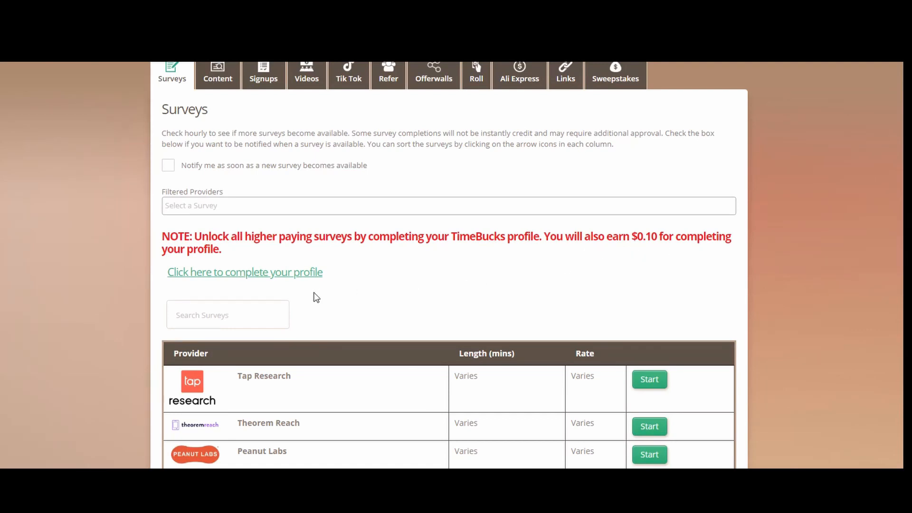
{"action": "mouse_move", "coordinate": [234, 288]}
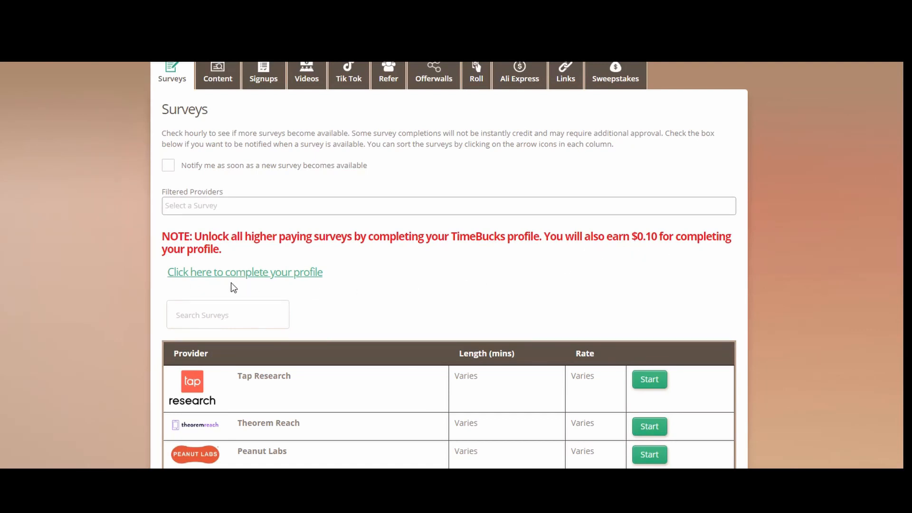
{"action": "left_click", "coordinate": [245, 272]}
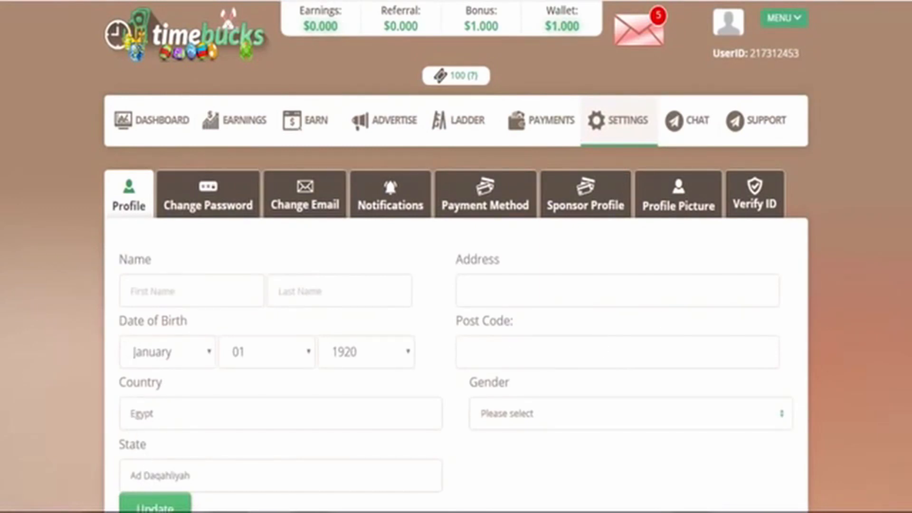
Step: Scroll through the empty profile form, with Egypt preset as country
{"action": "scroll", "scroll_direction": "down", "scroll_amount": 3}
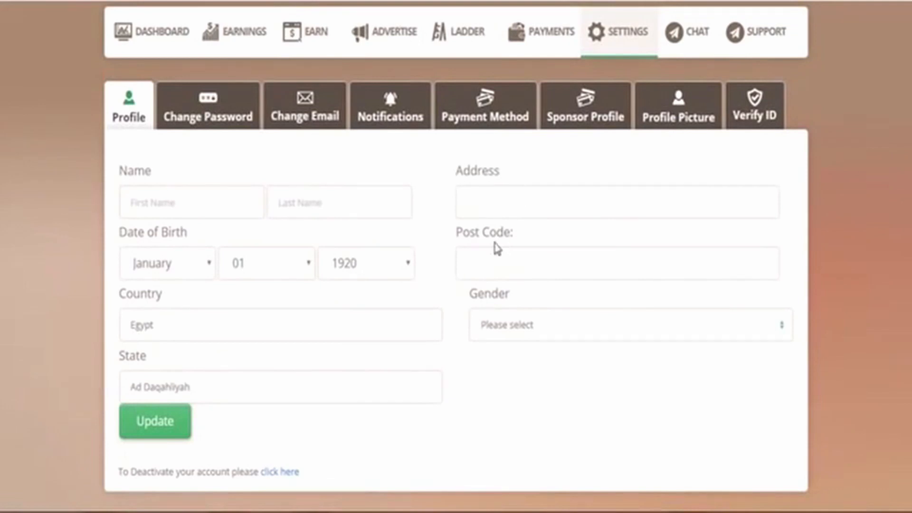
{"action": "mouse_move", "coordinate": [517, 284]}
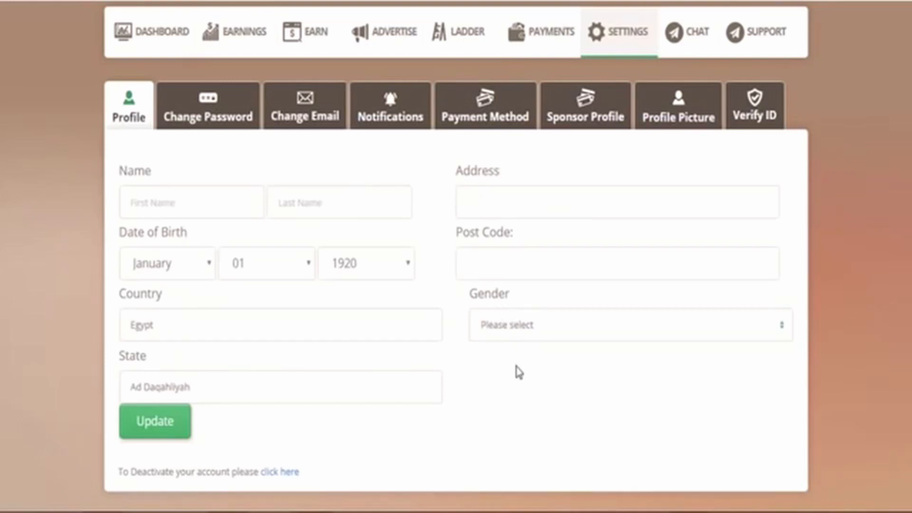
{"action": "mouse_move", "coordinate": [522, 323]}
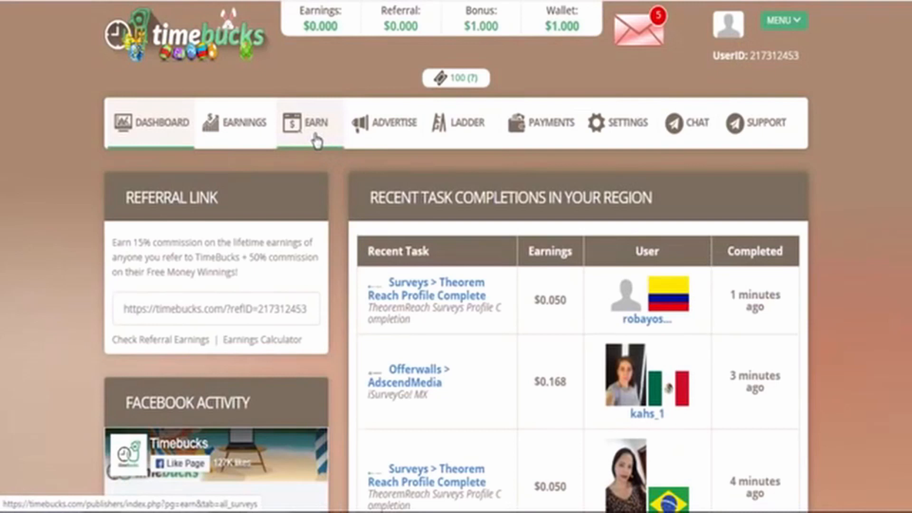
{"action": "left_click", "coordinate": [311, 122]}
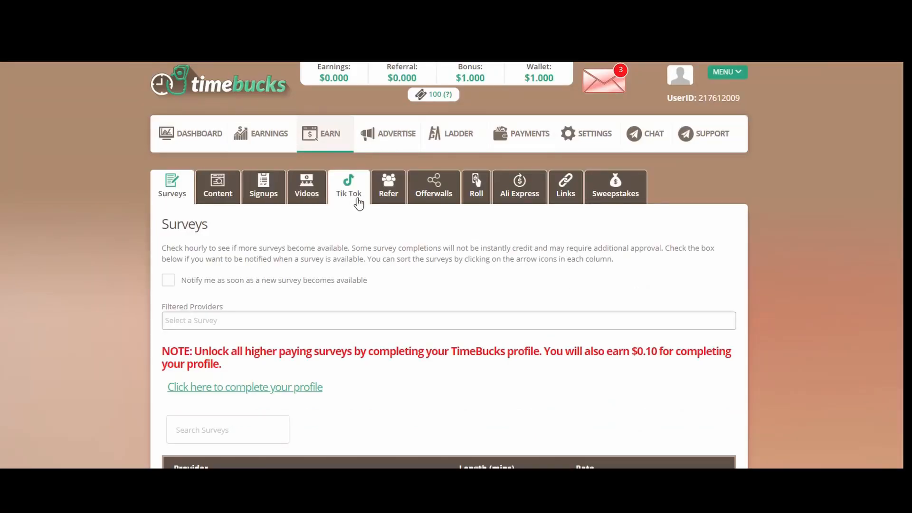
{"action": "mouse_move", "coordinate": [433, 186]}
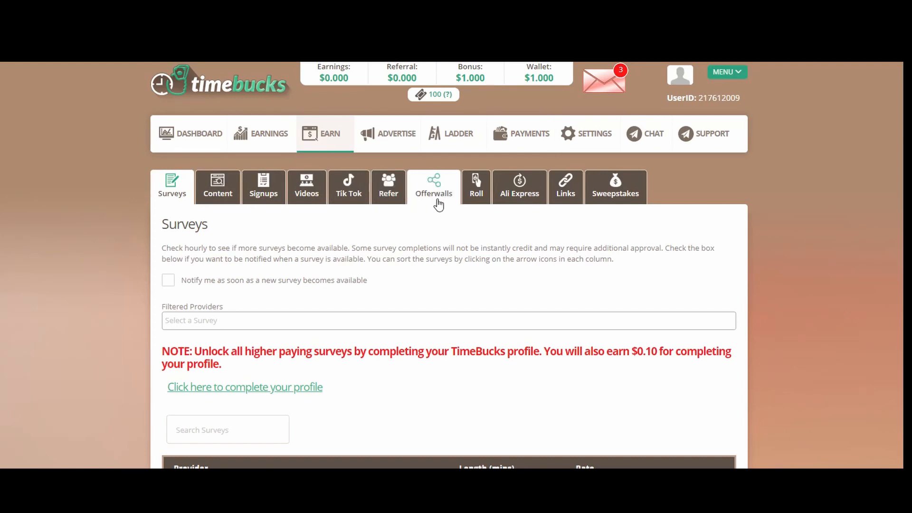
{"action": "mouse_move", "coordinate": [564, 187]}
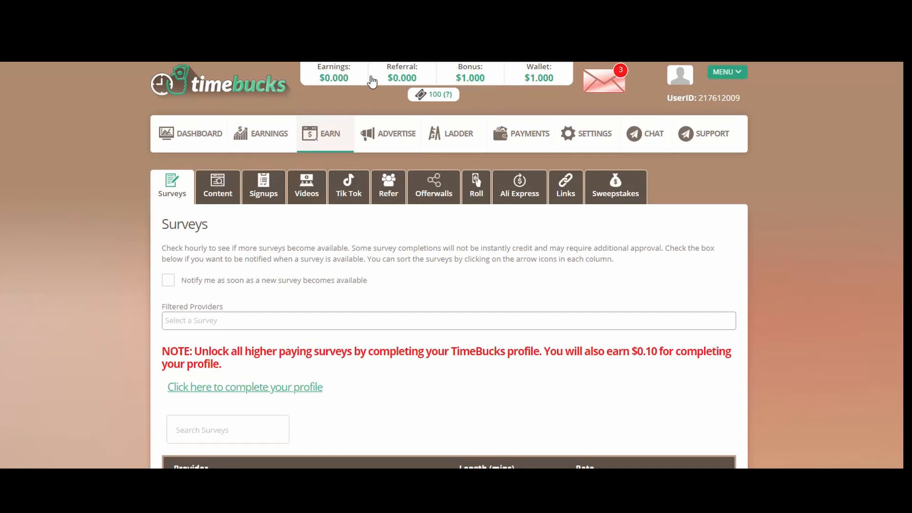
{"action": "mouse_move", "coordinate": [71, 255]}
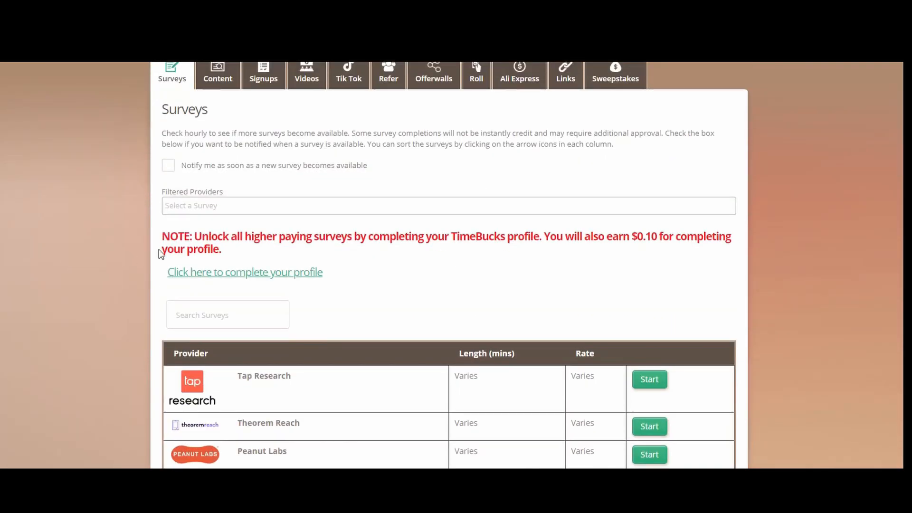
{"action": "mouse_move", "coordinate": [388, 236]}
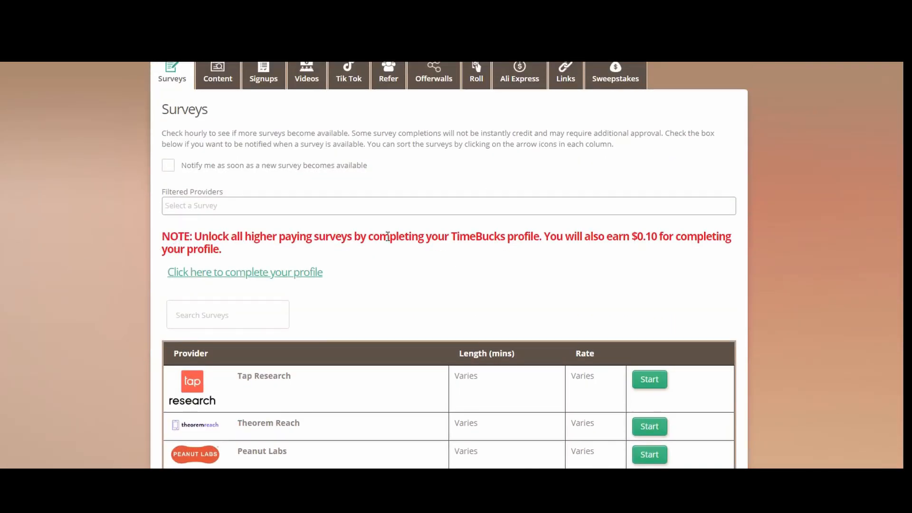
{"action": "mouse_move", "coordinate": [282, 290]}
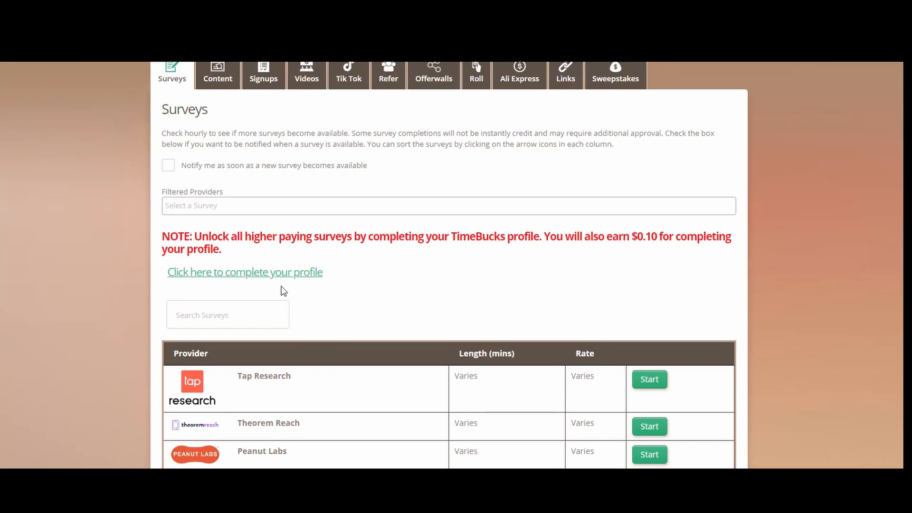
Step: Open the Earn Videos tab and scroll through its seven offers worth $0.03
{"action": "left_click", "coordinate": [306, 187]}
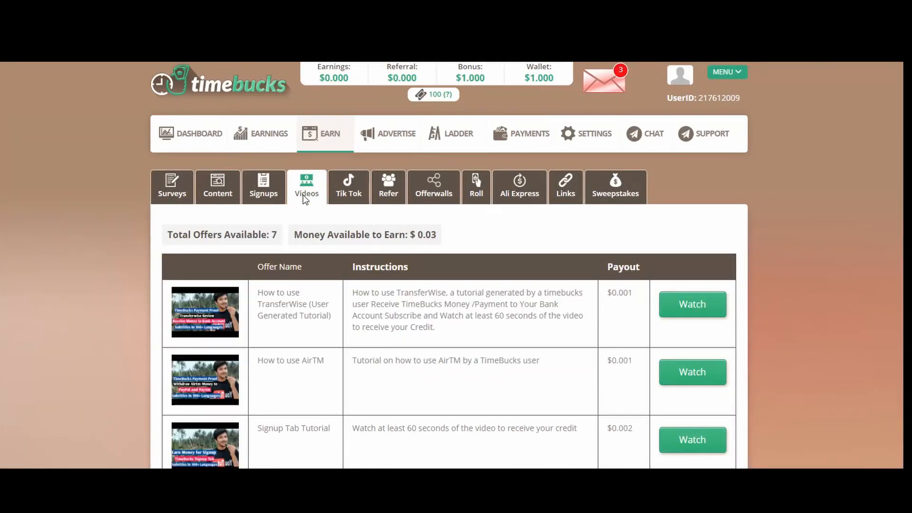
{"action": "mouse_move", "coordinate": [347, 231]}
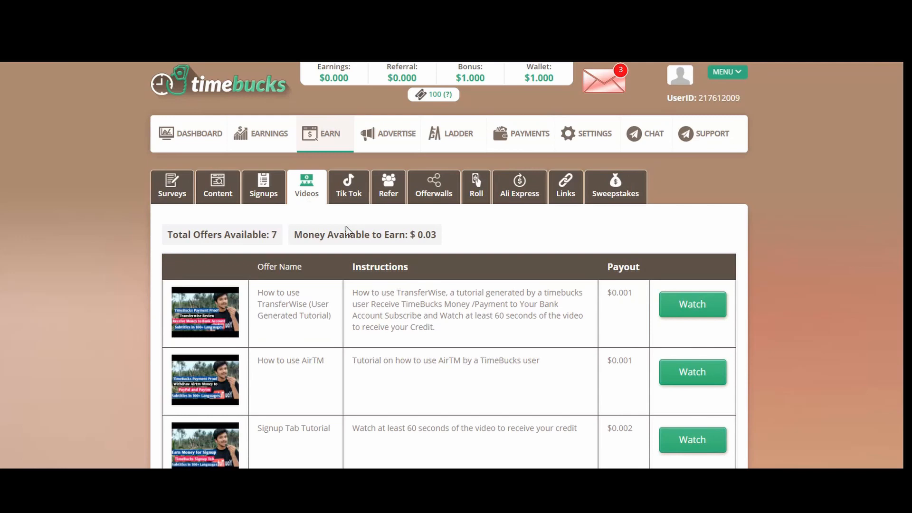
{"action": "scroll", "scroll_direction": "down", "scroll_amount": 3}
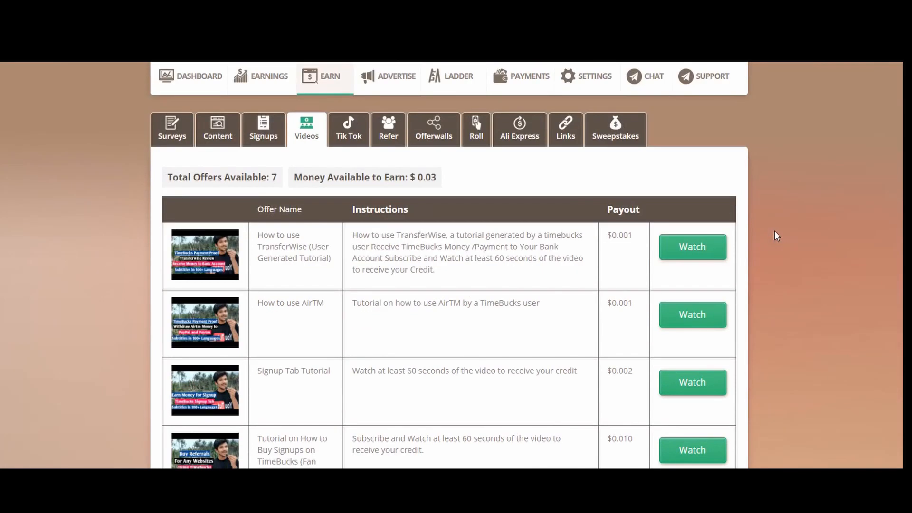
{"action": "scroll", "scroll_direction": "down", "scroll_amount": 3}
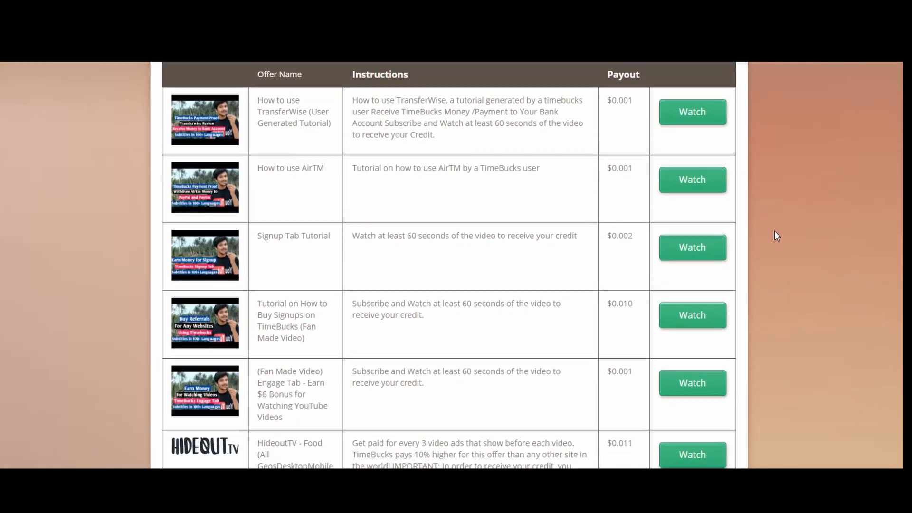
{"action": "scroll", "scroll_direction": "down", "scroll_amount": 3}
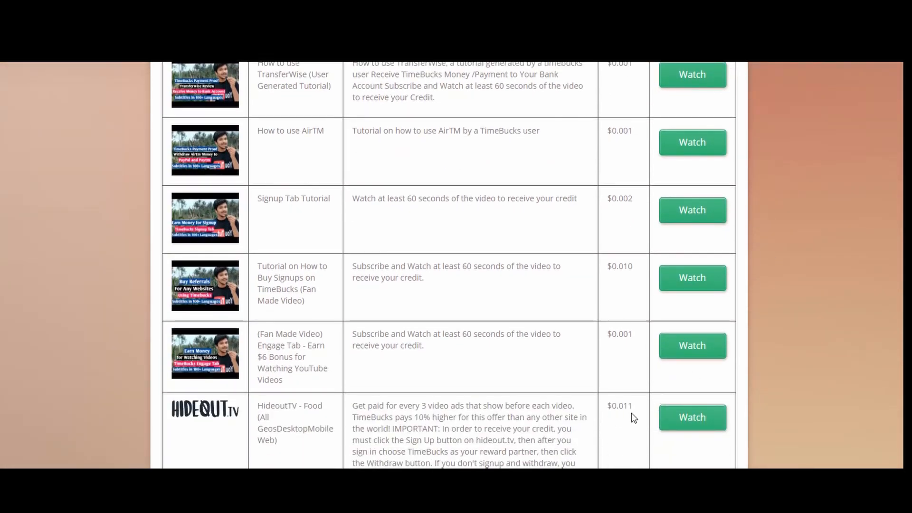
{"action": "mouse_move", "coordinate": [622, 360]}
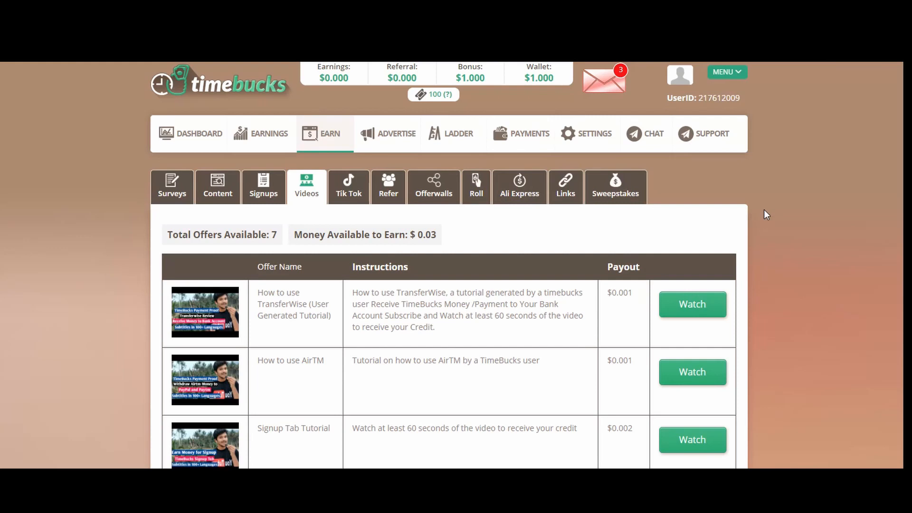
{"action": "mouse_move", "coordinate": [773, 215]}
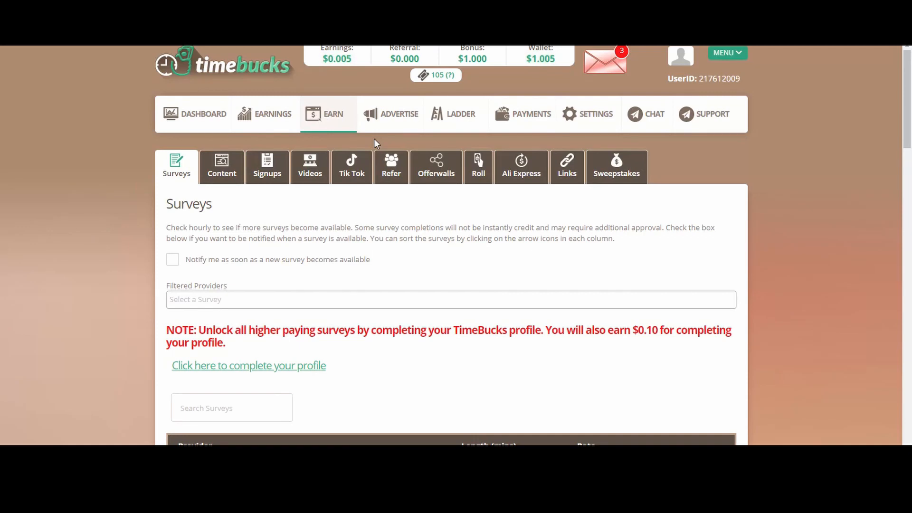
Step: Scroll down the page on the way back to the Videos offers
{"action": "scroll", "scroll_direction": "down", "scroll_amount": 3}
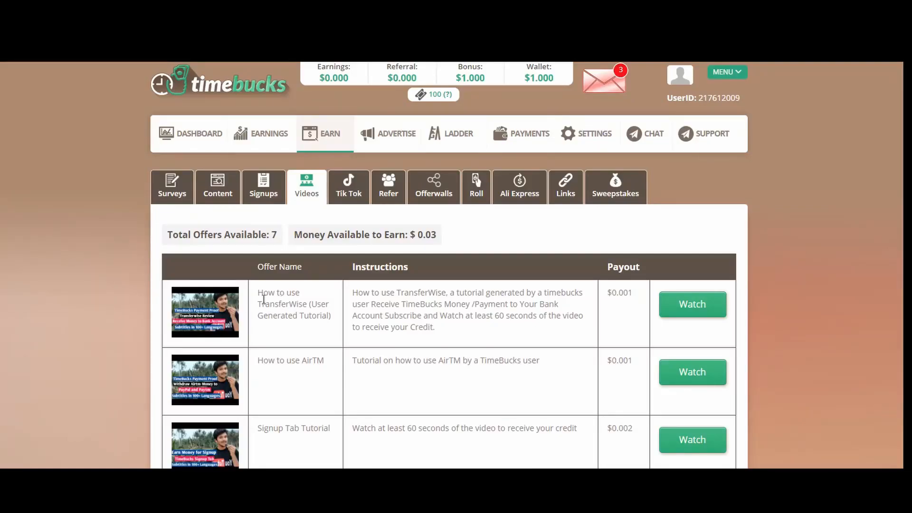
{"action": "mouse_move", "coordinate": [307, 332]}
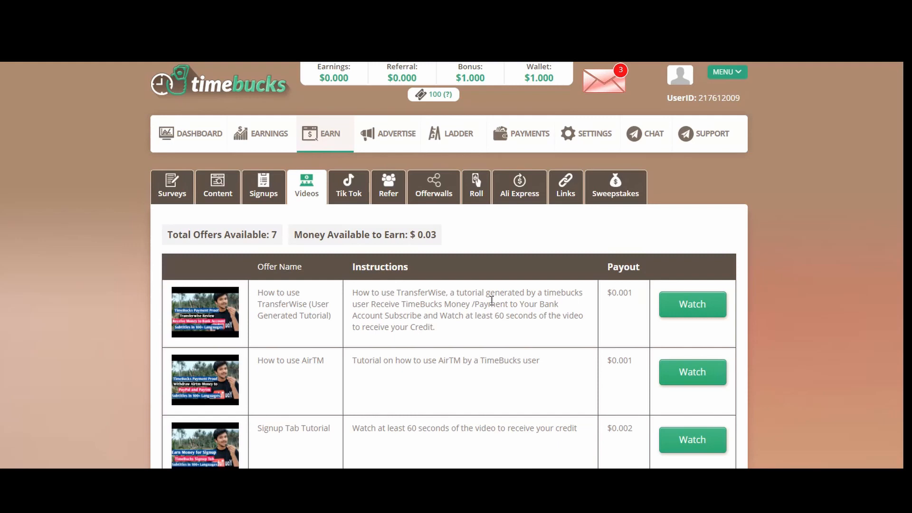
{"action": "mouse_move", "coordinate": [504, 335]}
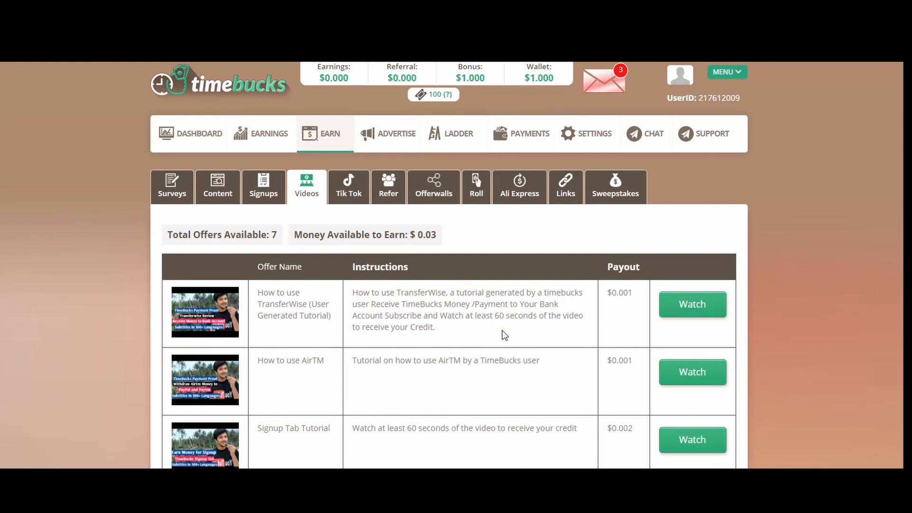
{"action": "mouse_move", "coordinate": [505, 319]}
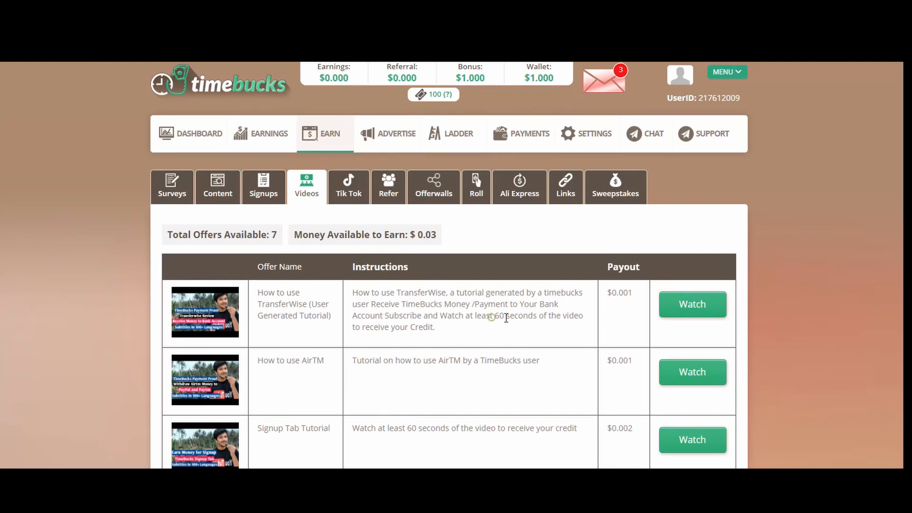
Step: Highlight '60 seconds' in the first video offer's watch requirement
{"action": "double_click", "coordinate": [514, 315]}
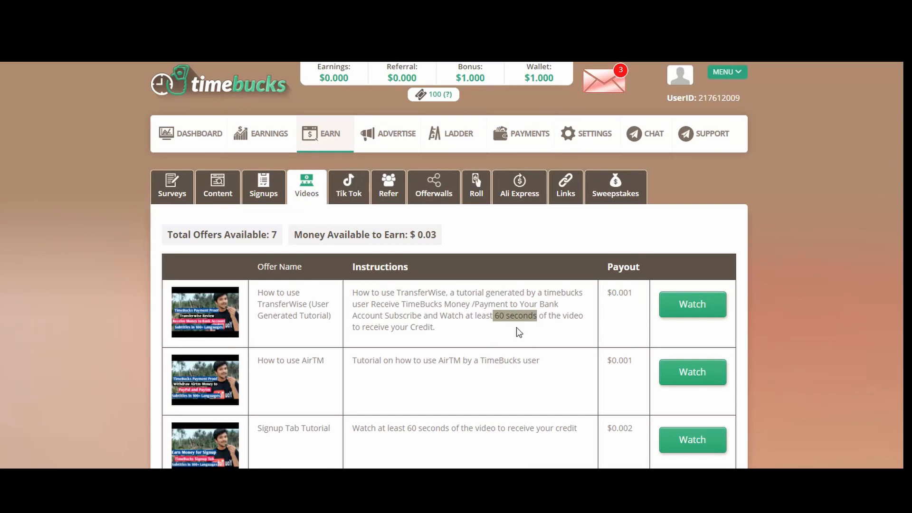
{"action": "mouse_move", "coordinate": [518, 327]}
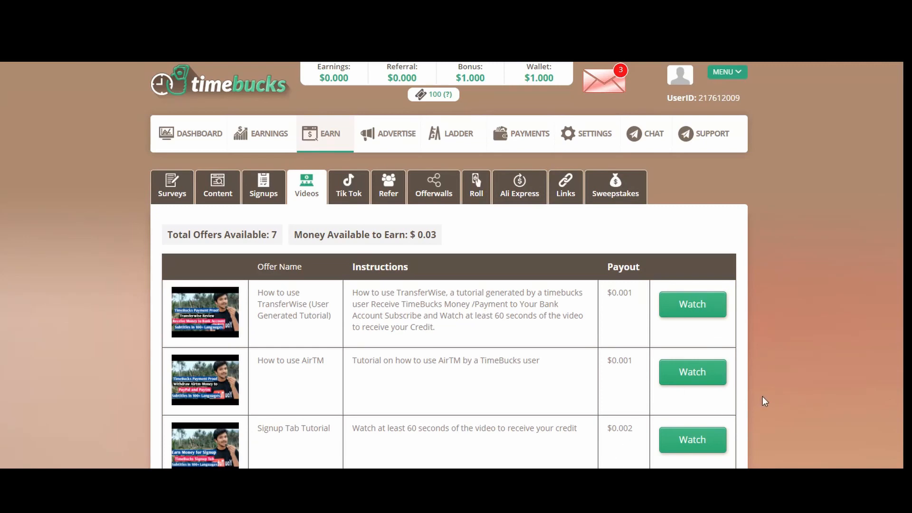
{"action": "mouse_move", "coordinate": [790, 388]}
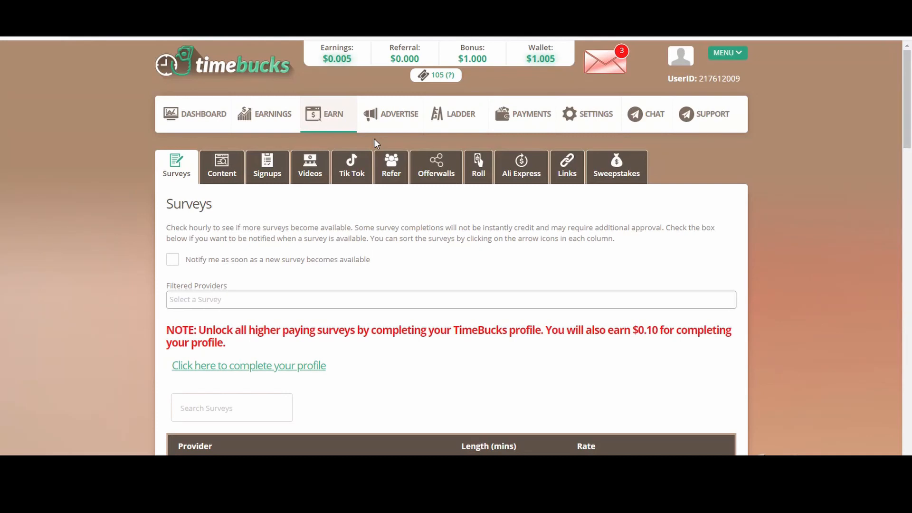
Step: Scroll down to the nine-offer Videos list with the Tik Tok tutorials
{"action": "scroll", "scroll_direction": "down", "scroll_amount": 3}
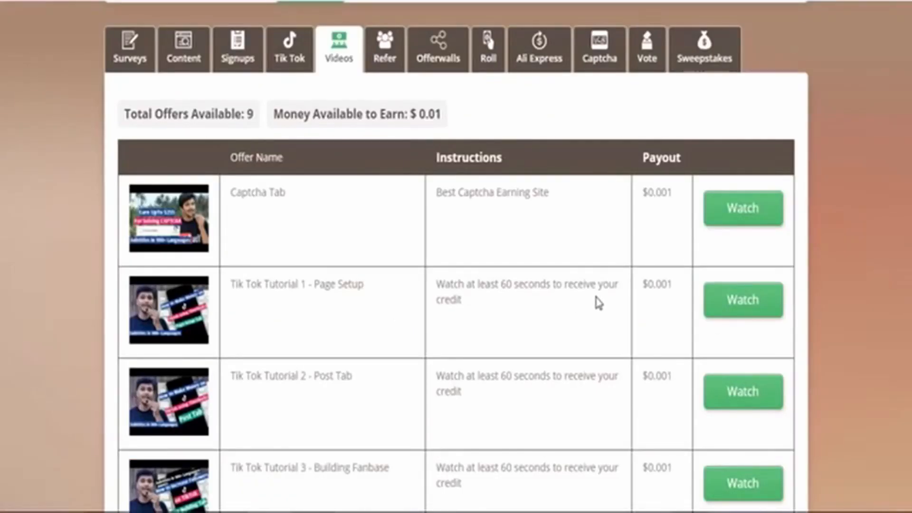
Step: Start watching the Tik Tok Tutorial 1 - Page Setup video offer
{"action": "left_click_drag", "start_coordinate": [438, 285], "coordinate": [460, 301]}
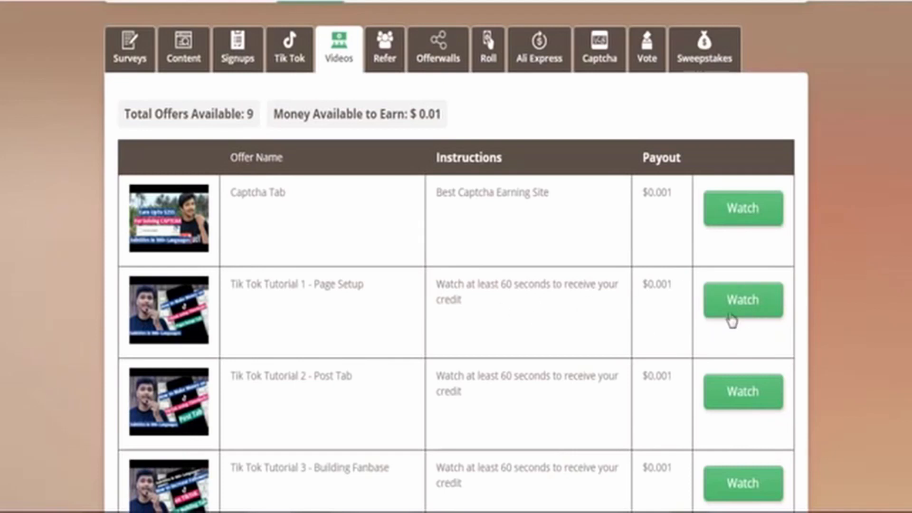
{"action": "left_click", "coordinate": [742, 300]}
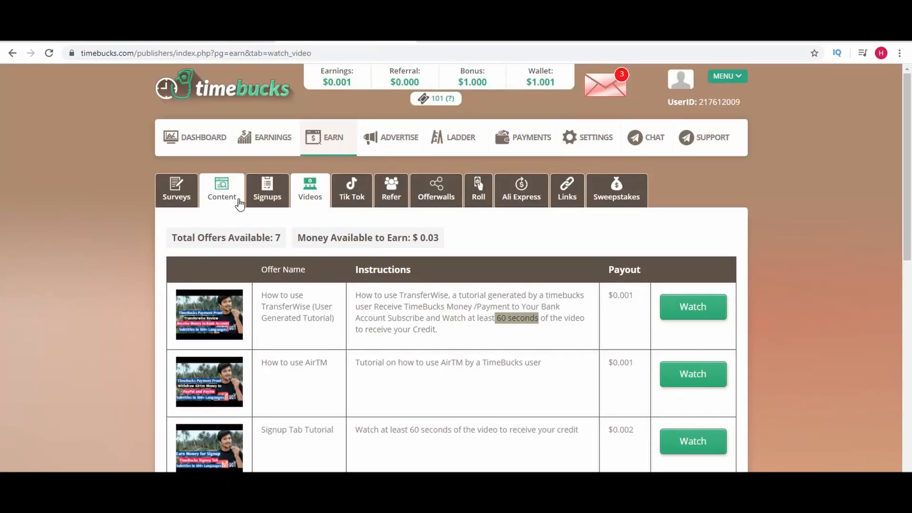
Step: Start viewing the 'How to Buy Referrals to Any Website' ad from the Content click ads
{"action": "left_click", "coordinate": [220, 189]}
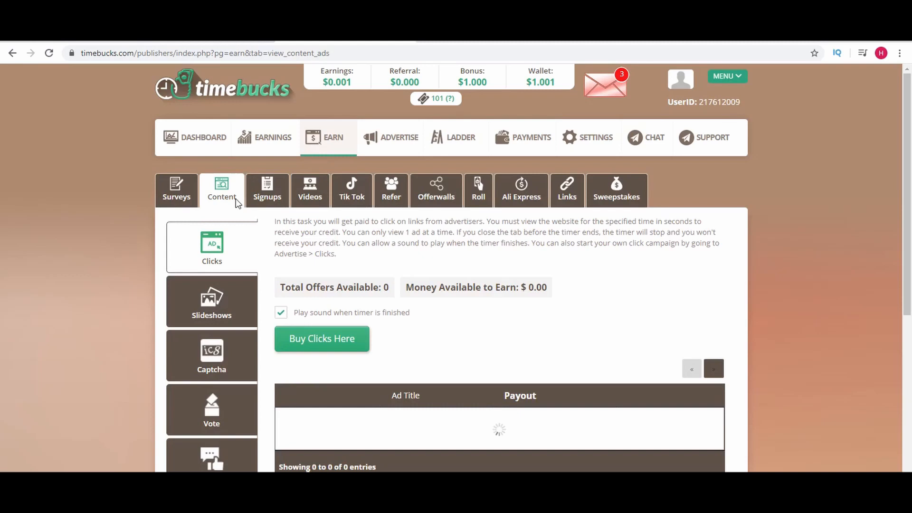
{"action": "scroll", "scroll_direction": "down", "scroll_amount": 3}
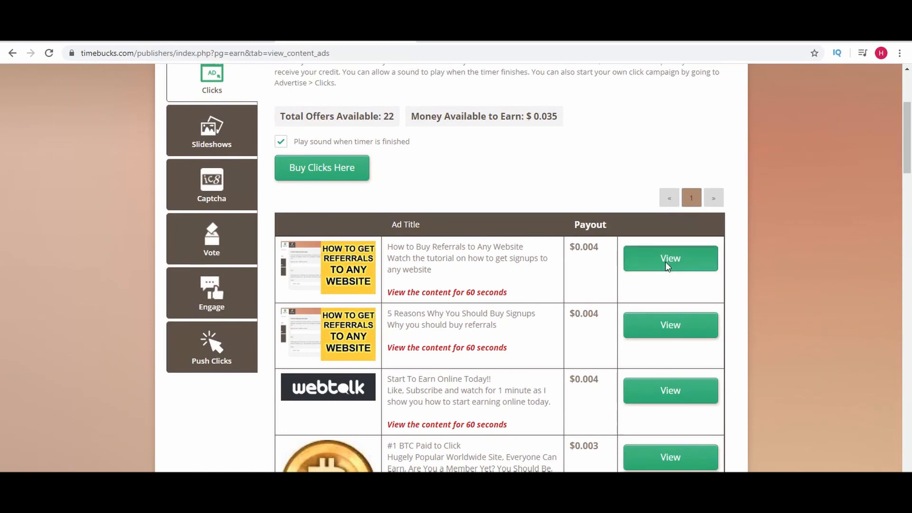
{"action": "left_click", "coordinate": [670, 258]}
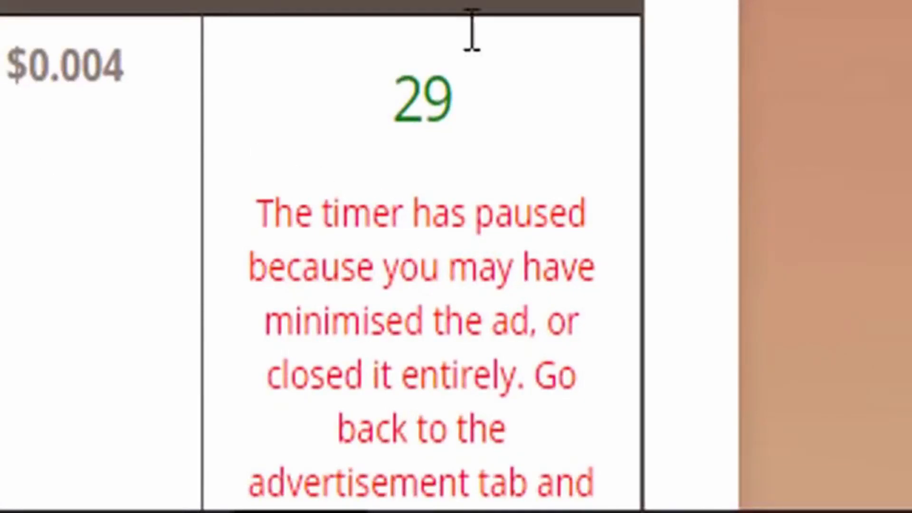
Step: Let the ad's timer finish so earnings reach $0.005 and the wallet $1.005
{"action": "double_click", "coordinate": [456, 376]}
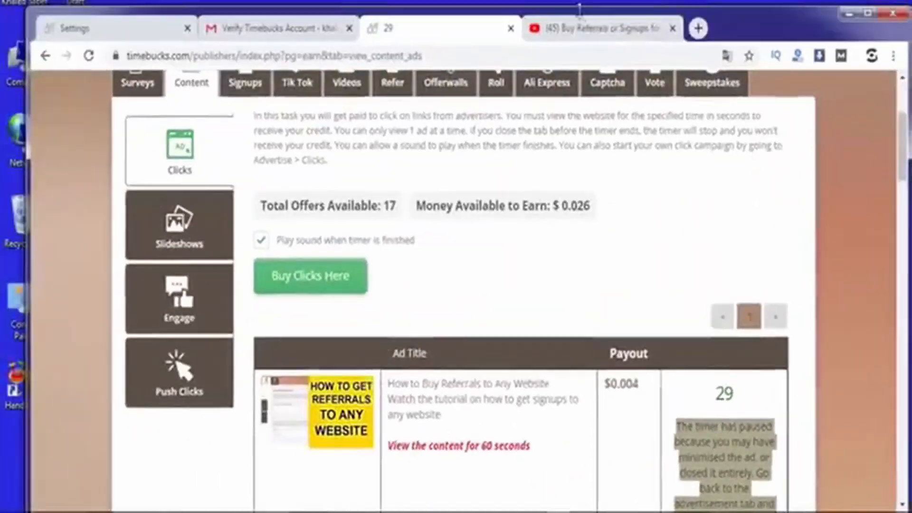
{"action": "left_click", "coordinate": [597, 28]}
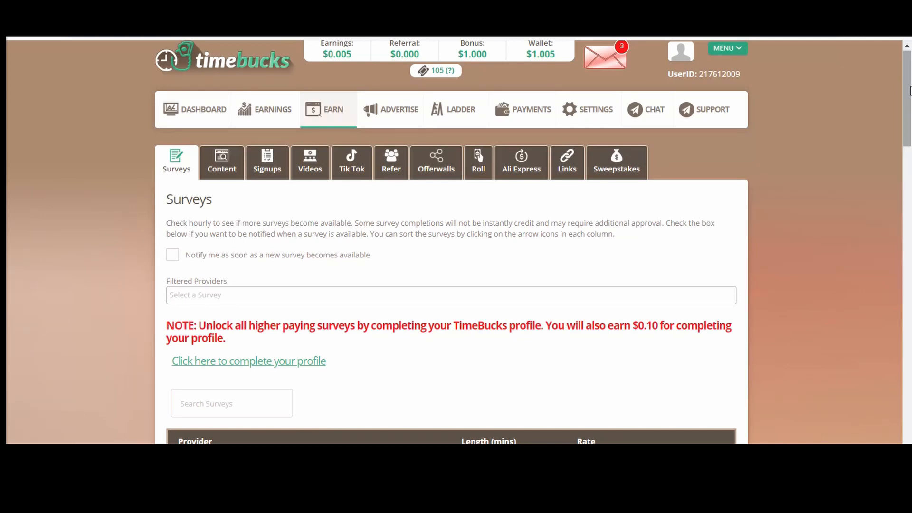
Step: Check the Signups and Tik Tok tabs, both locked pending profile and page setup
{"action": "left_click", "coordinate": [272, 190]}
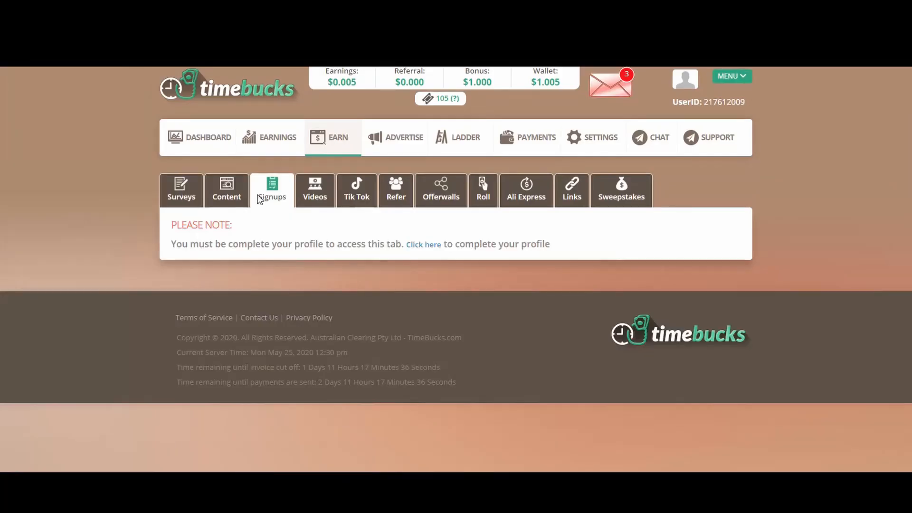
{"action": "mouse_move", "coordinate": [220, 266]}
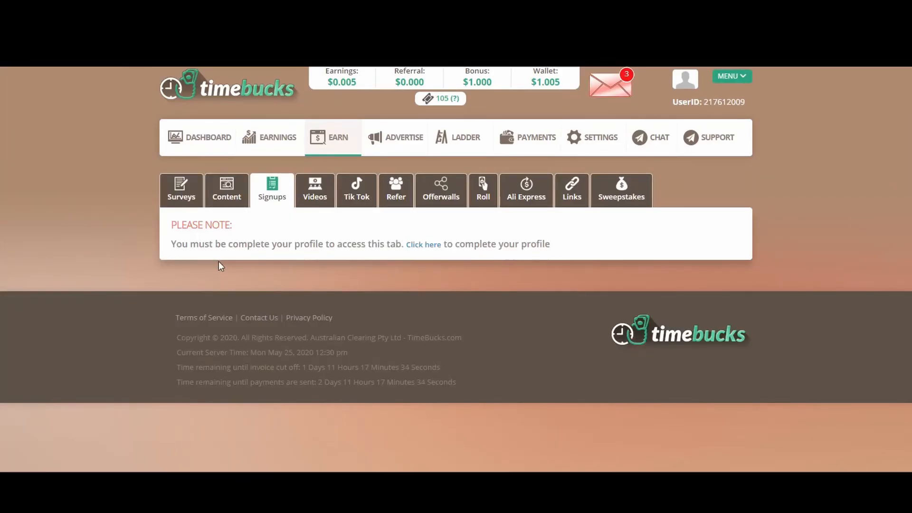
{"action": "mouse_move", "coordinate": [357, 189]}
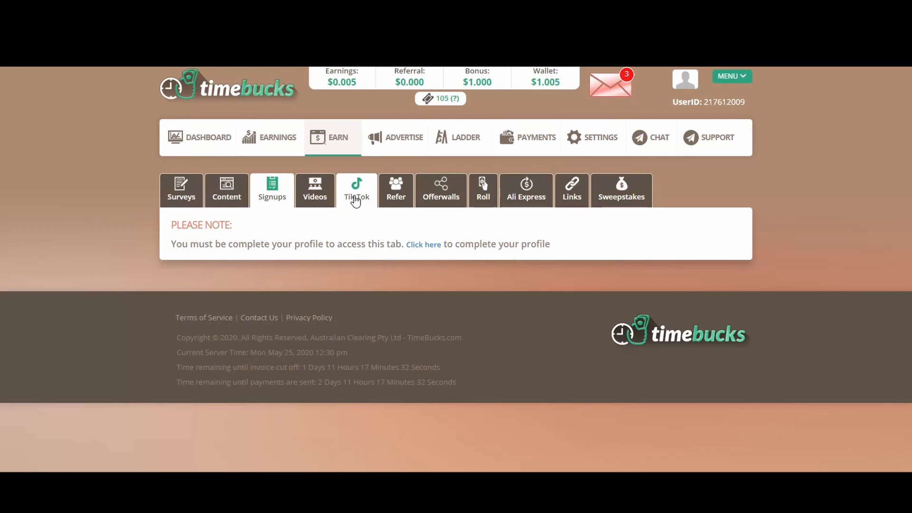
{"action": "left_click", "coordinate": [356, 189]}
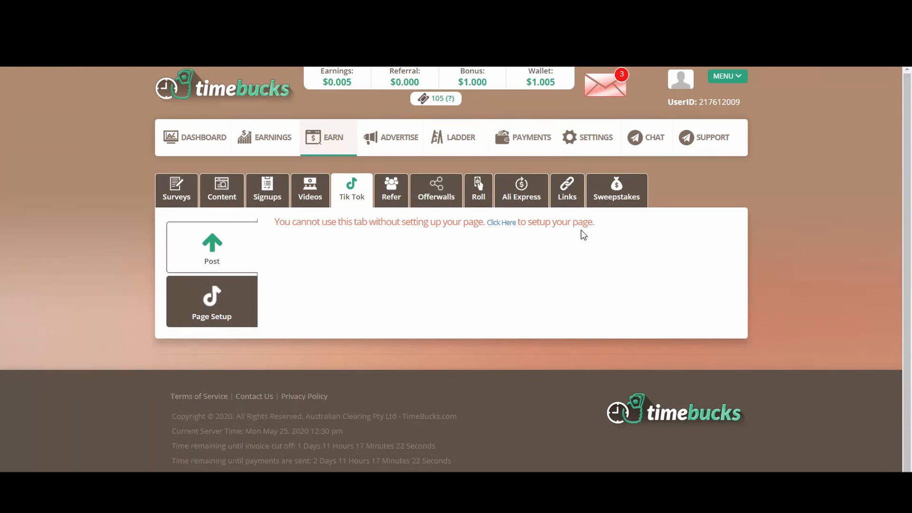
{"action": "mouse_move", "coordinate": [297, 285]}
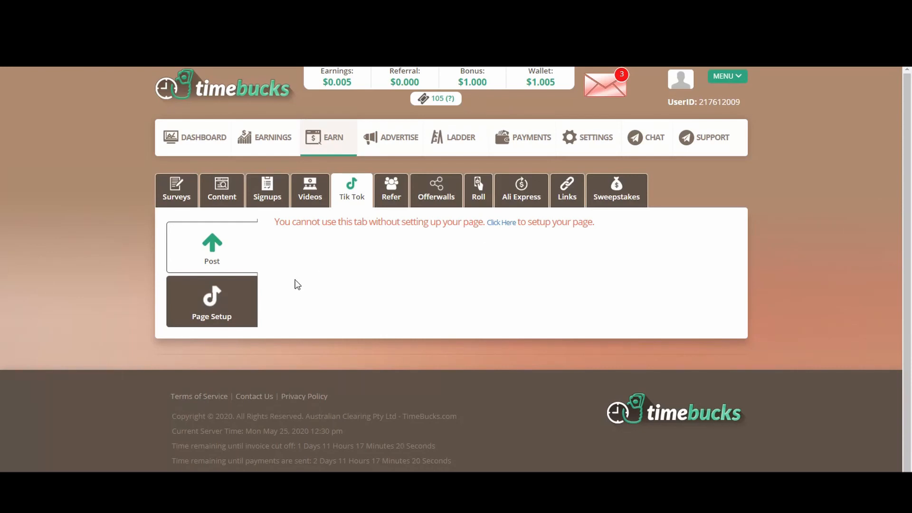